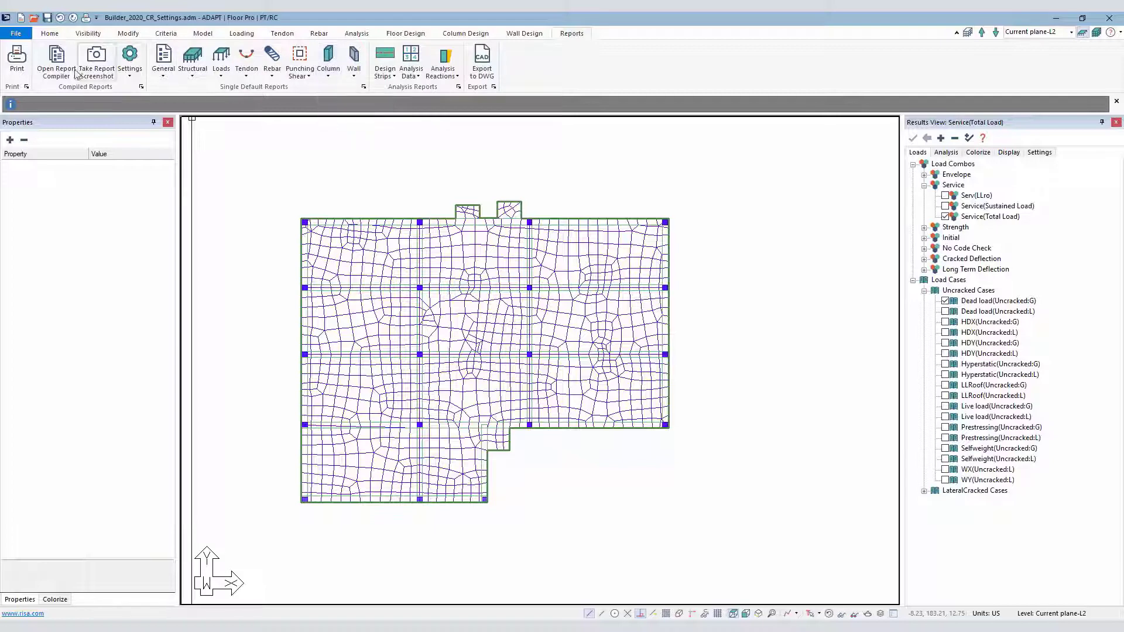
Step: Browse the Report Generation Manager's Tabular > Structural Geometry entries, then close it
left_click(55, 60)
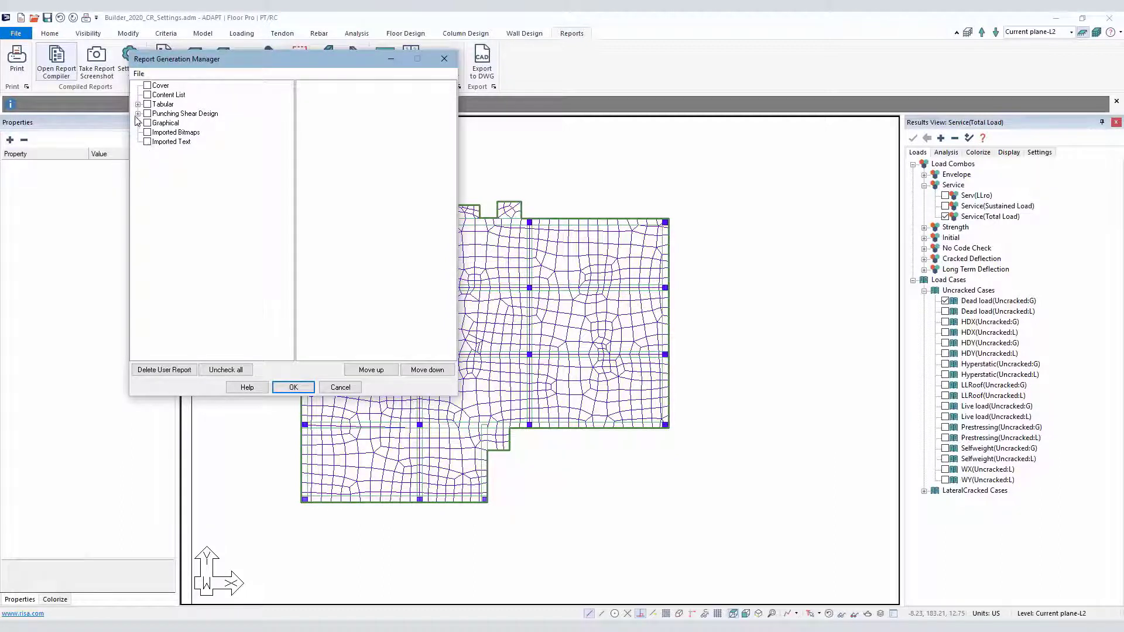
left_click(138, 104)
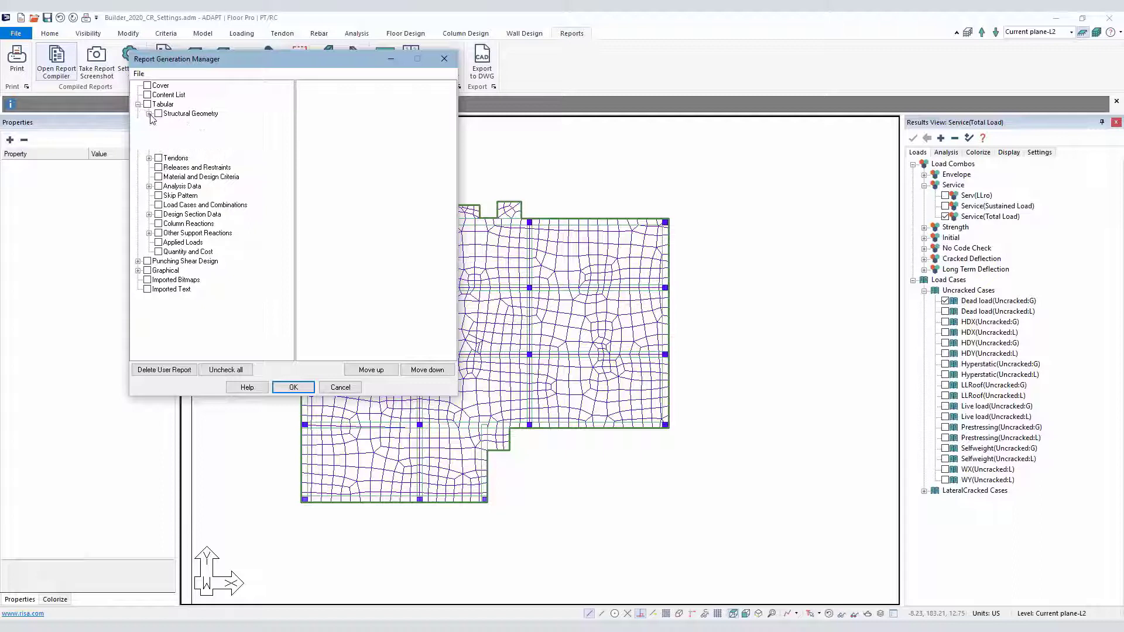
left_click(149, 113)
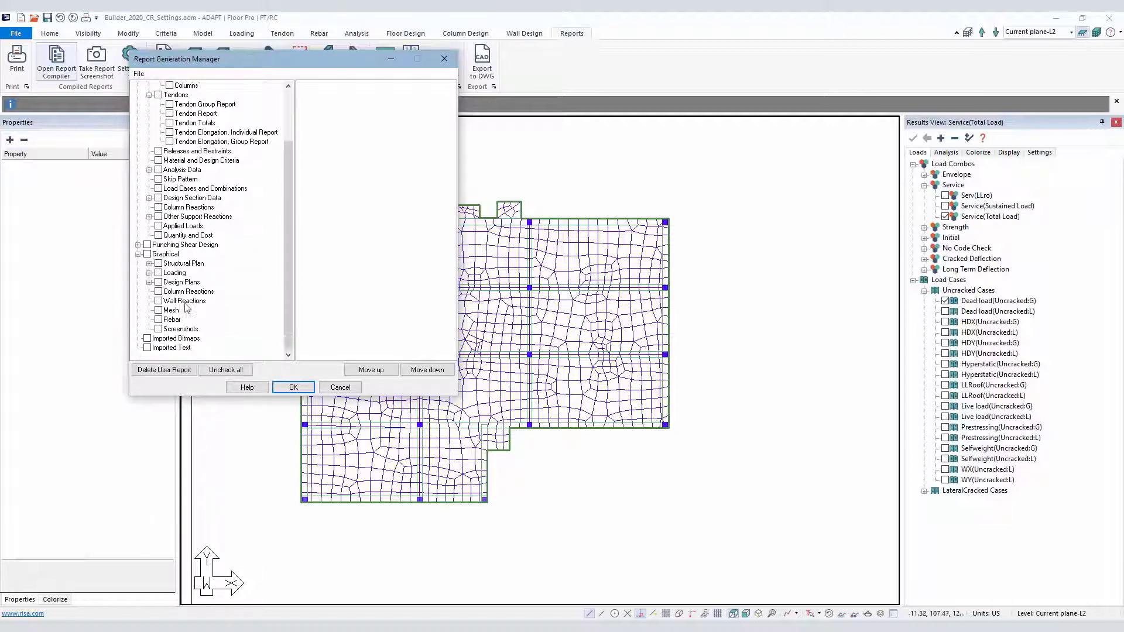
left_click(340, 388)
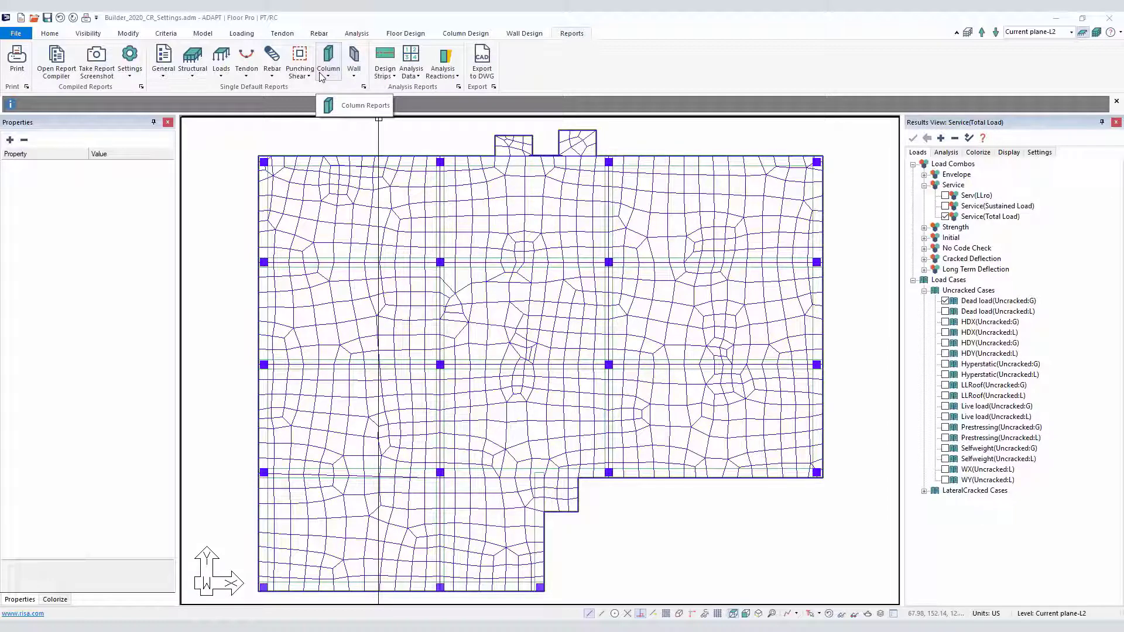
mouse_move(82, 37)
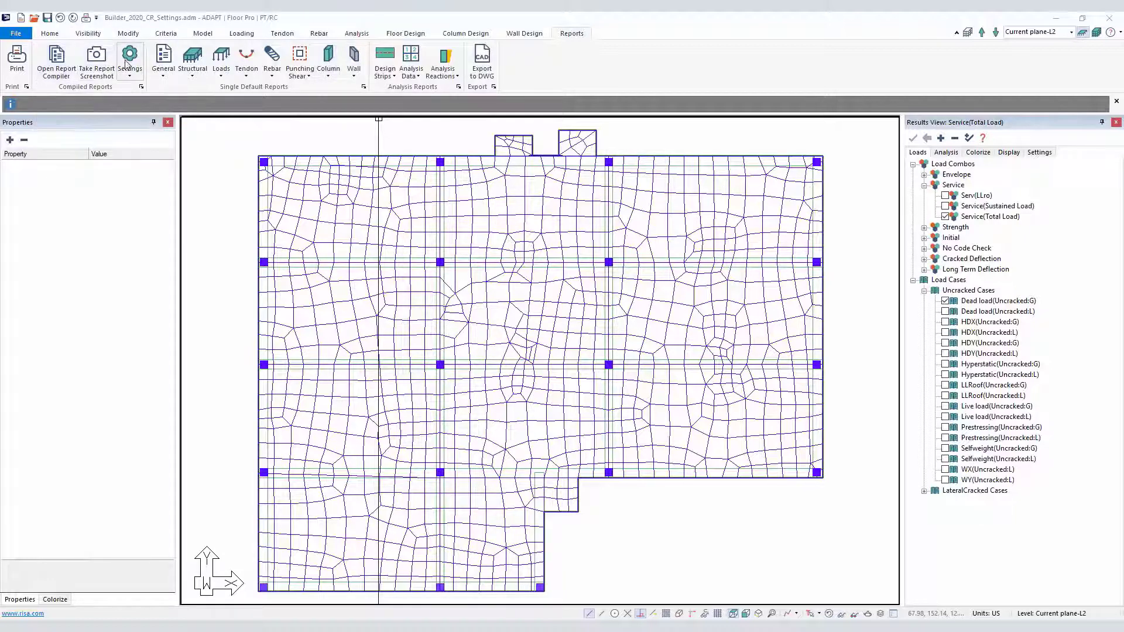
Step: Review the tendon display settings without changes and return to the report settings list
left_click(130, 58)
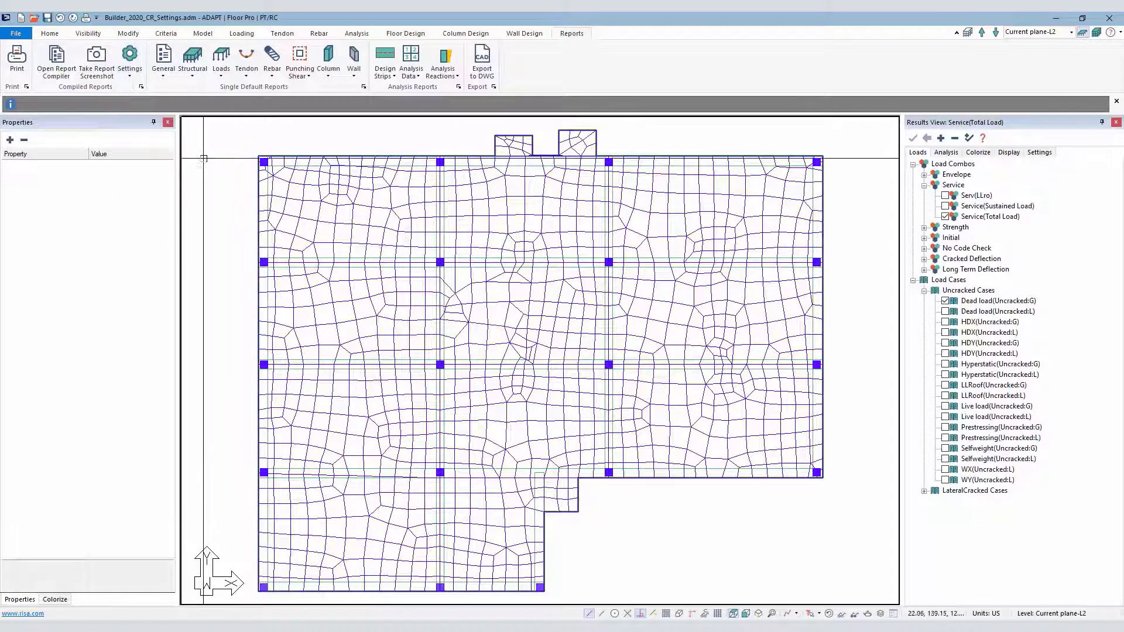
left_click(282, 33)
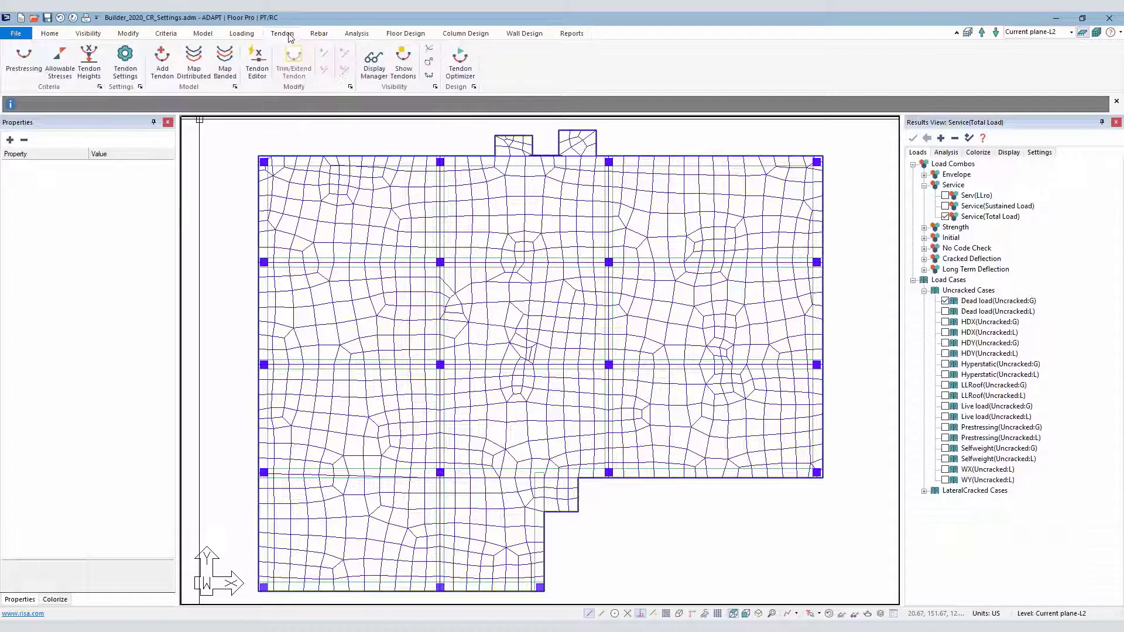
left_click(436, 87)
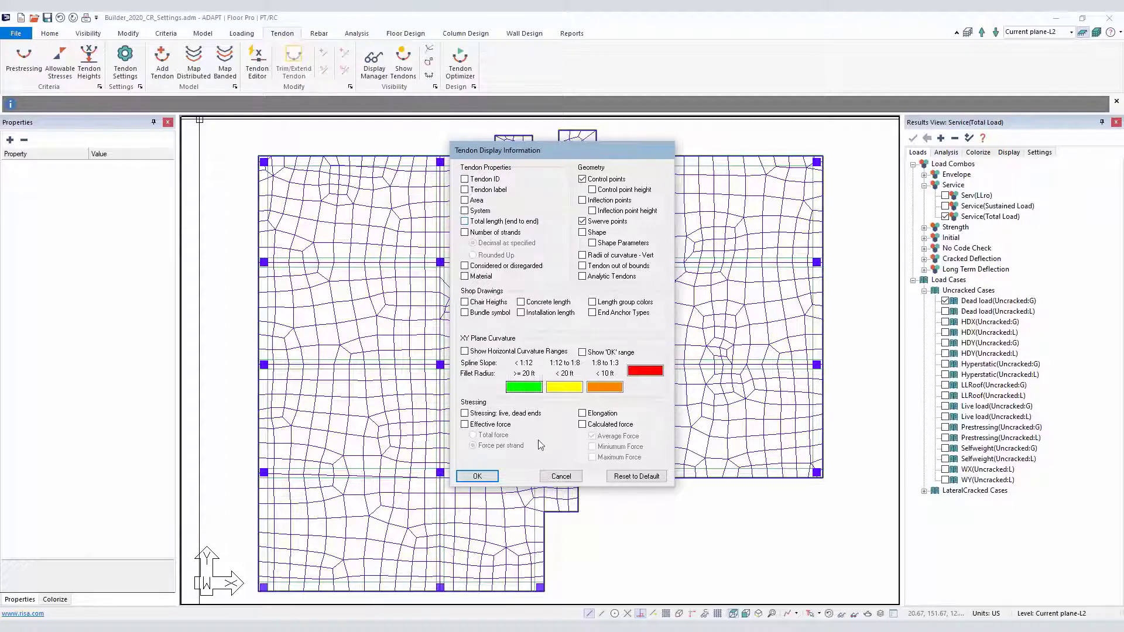
left_click(476, 476)
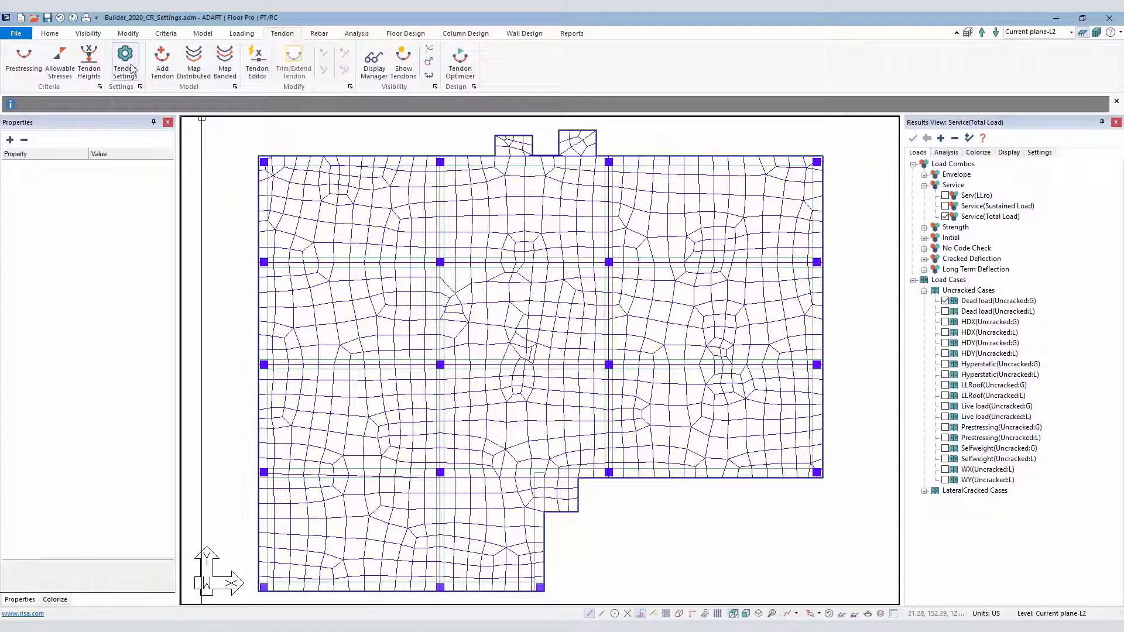
left_click(572, 32)
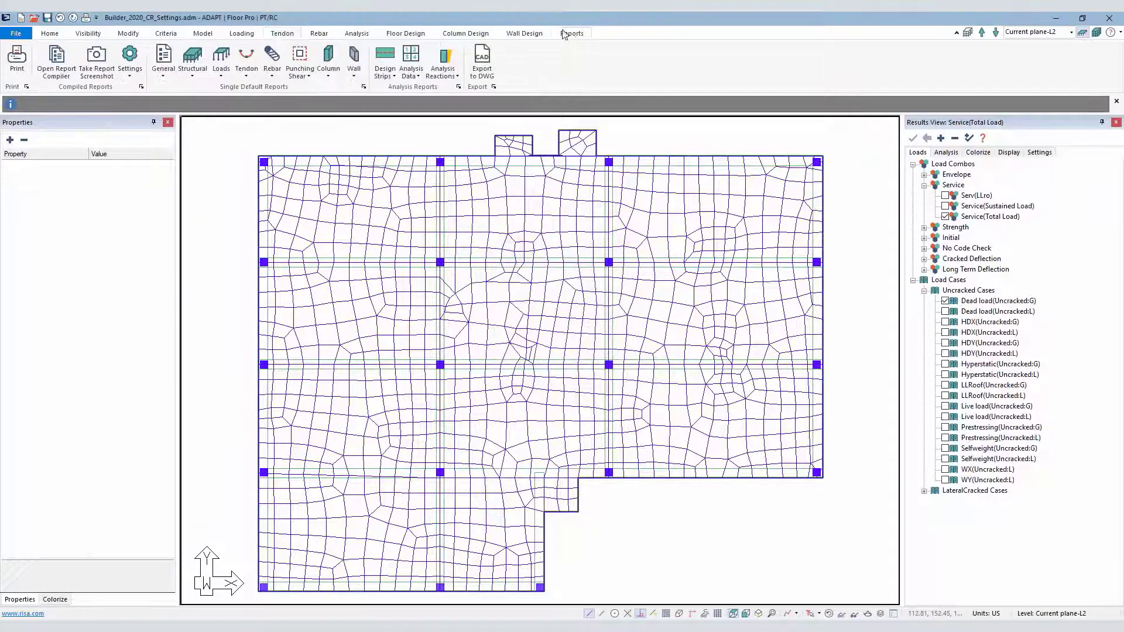
left_click(130, 61)
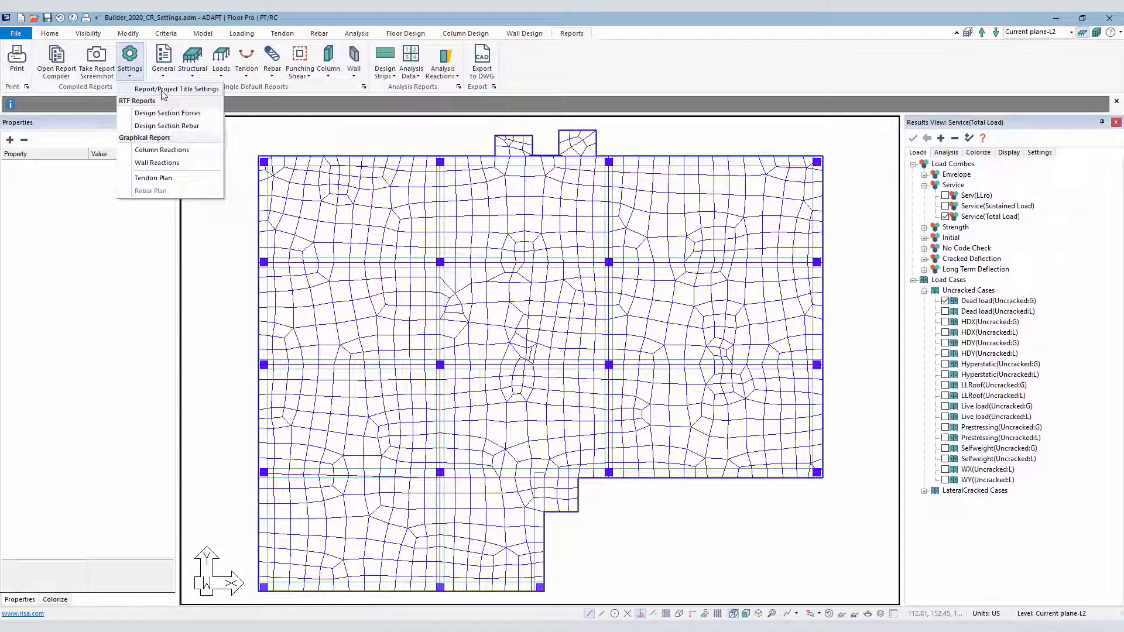
Step: Confirm the 'Sapphire Hotel, Level 2' report title and bring up the Design Section Forces options
left_click(175, 88)
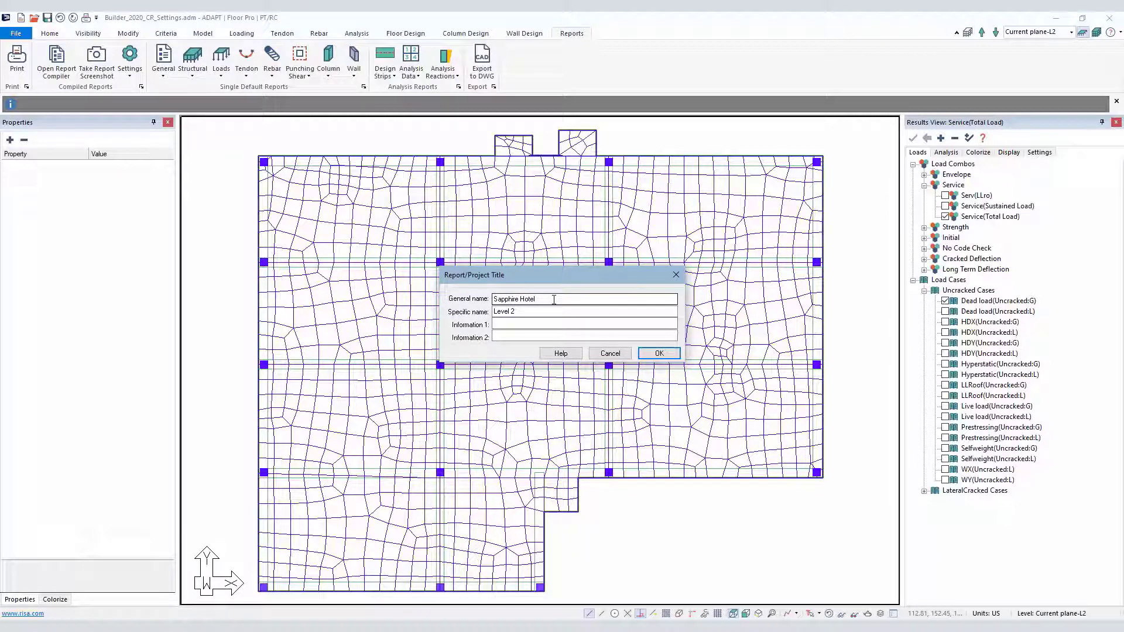
left_click(657, 353)
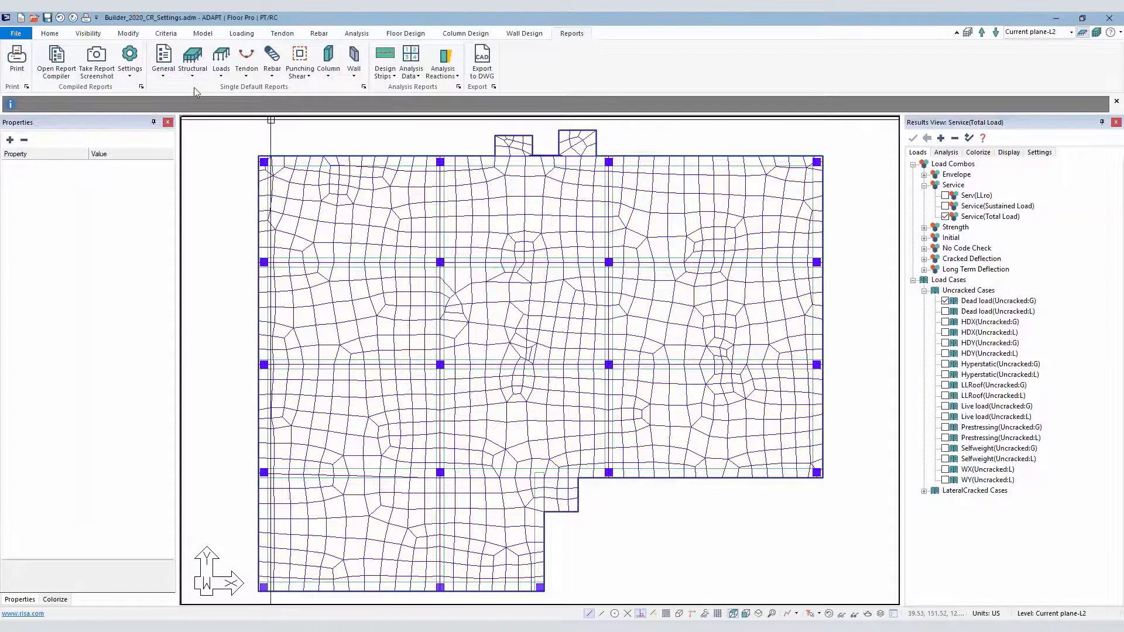
left_click(130, 58)
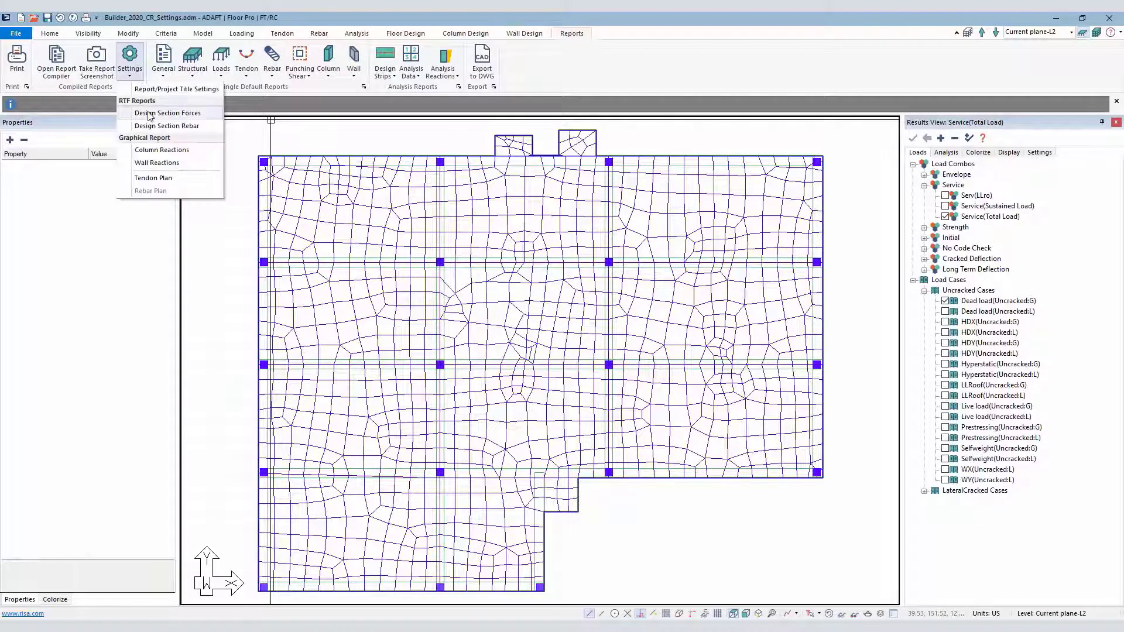
left_click(167, 114)
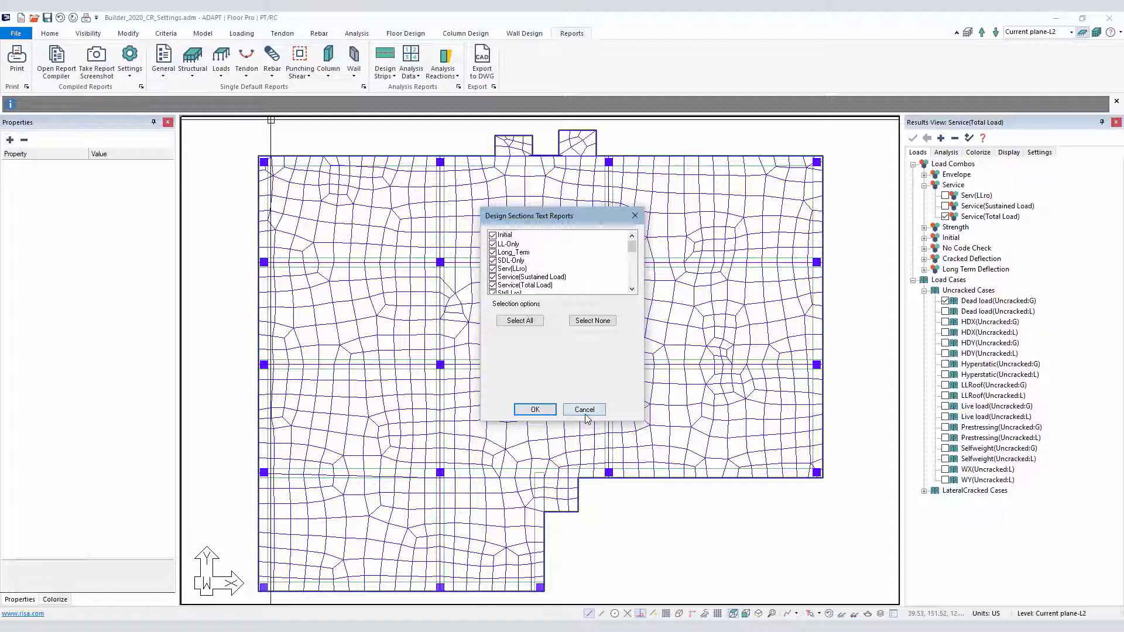
Step: Keep 'Don't generate envelope' for the Design Section Rebar text report and confirm it
left_click(130, 58)
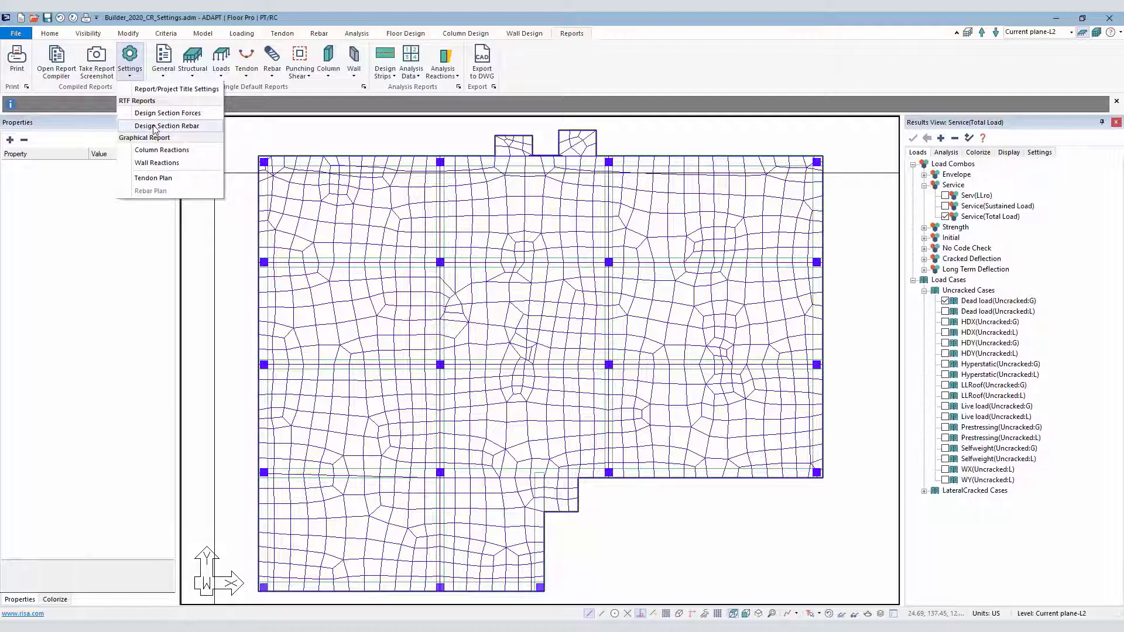
left_click(167, 112)
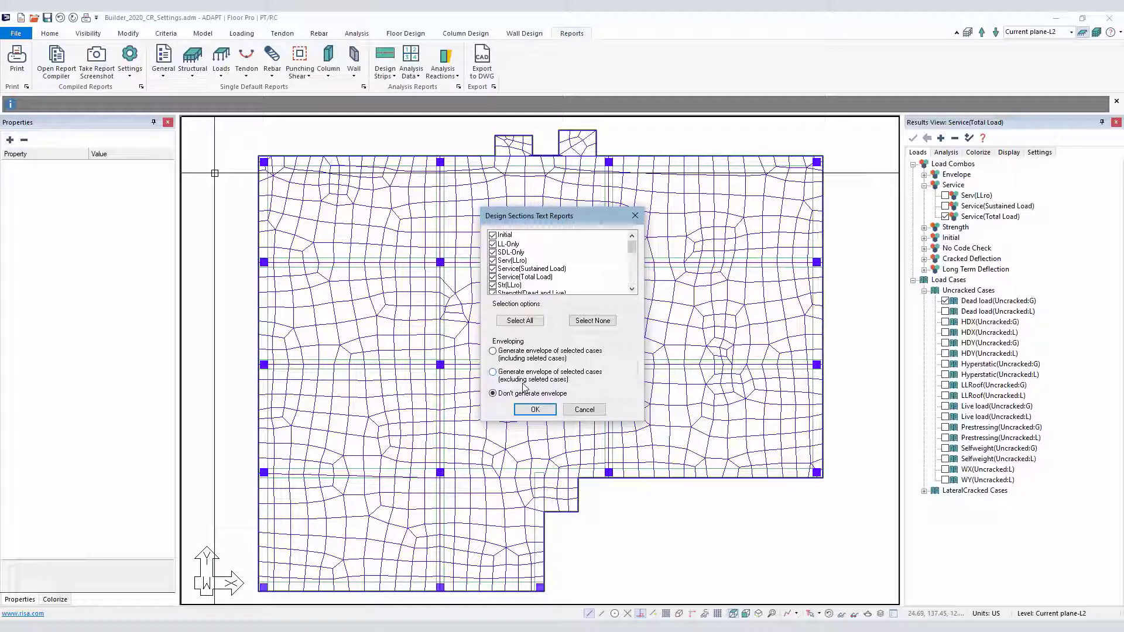
left_click(533, 410)
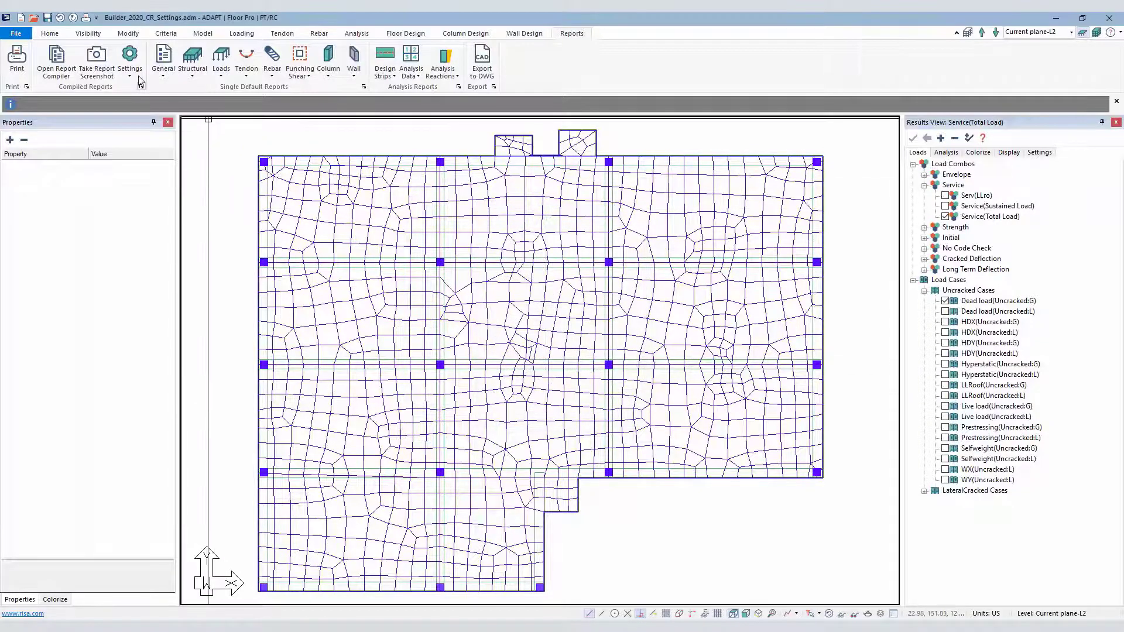
Step: Keep column reactions at all 22 combinations, Top, Local axes, Max envelope on Fz, and confirm
left_click(130, 60)
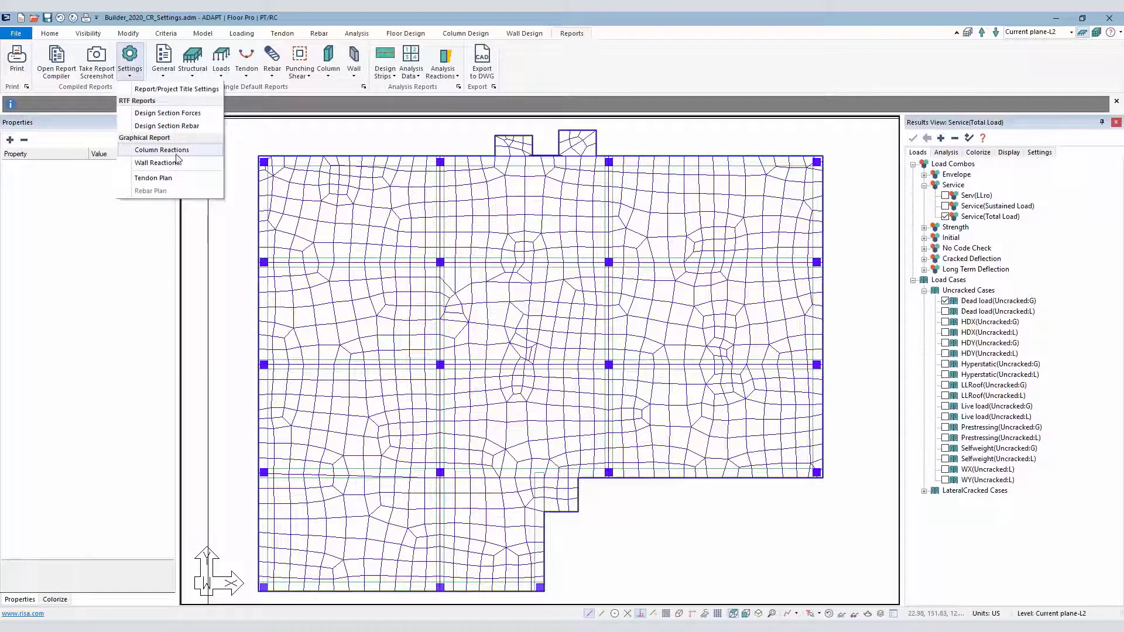
mouse_move(156, 163)
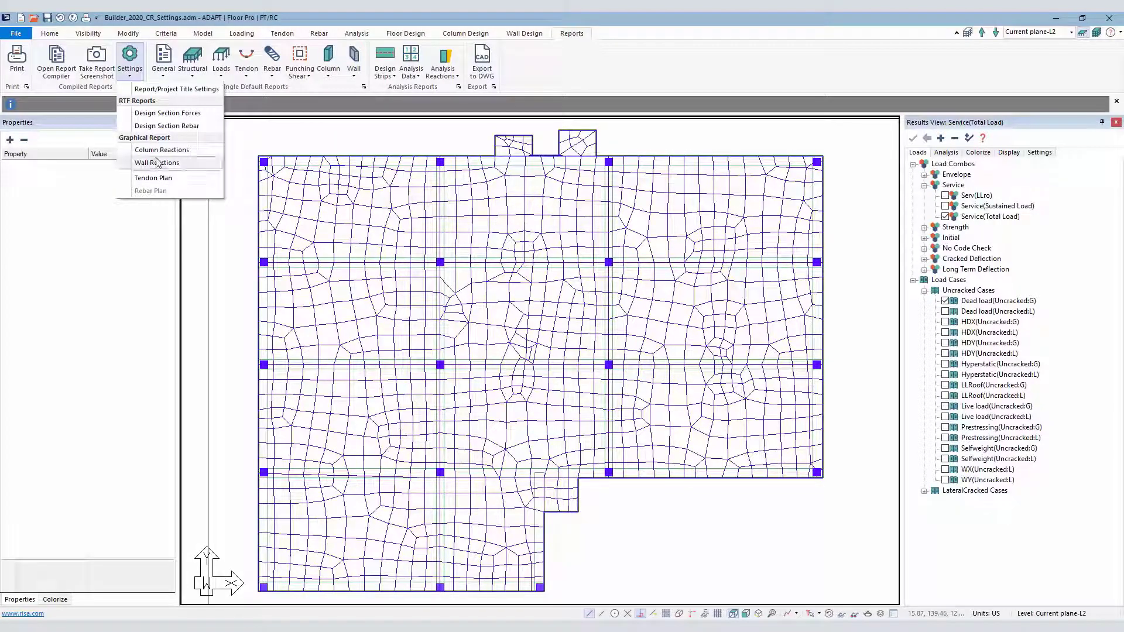
left_click(162, 150)
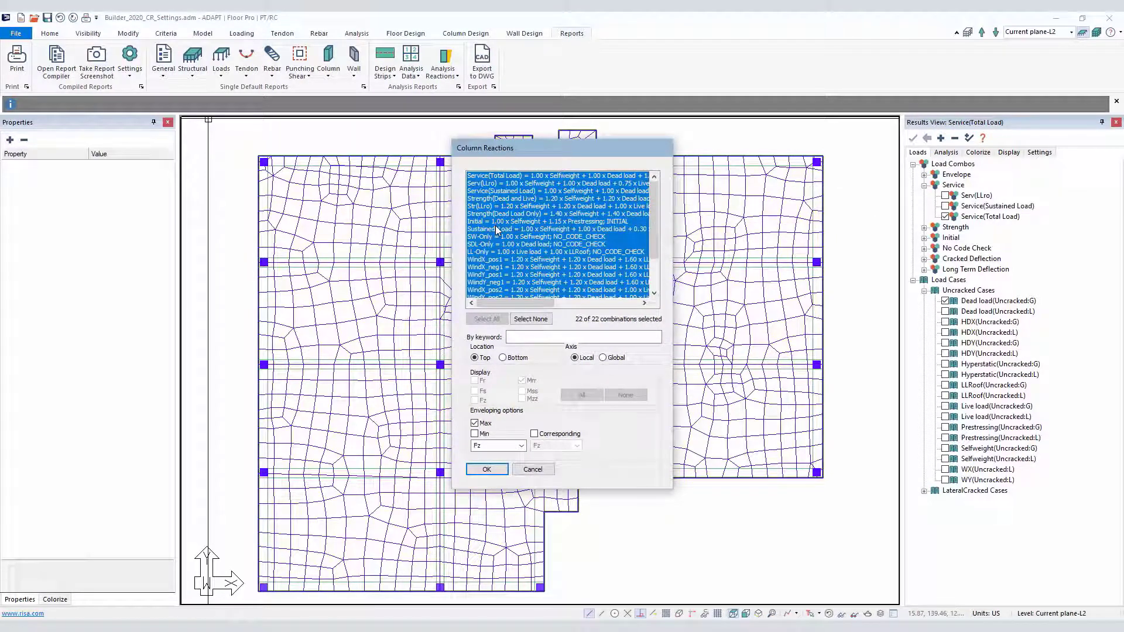
mouse_move(487, 258)
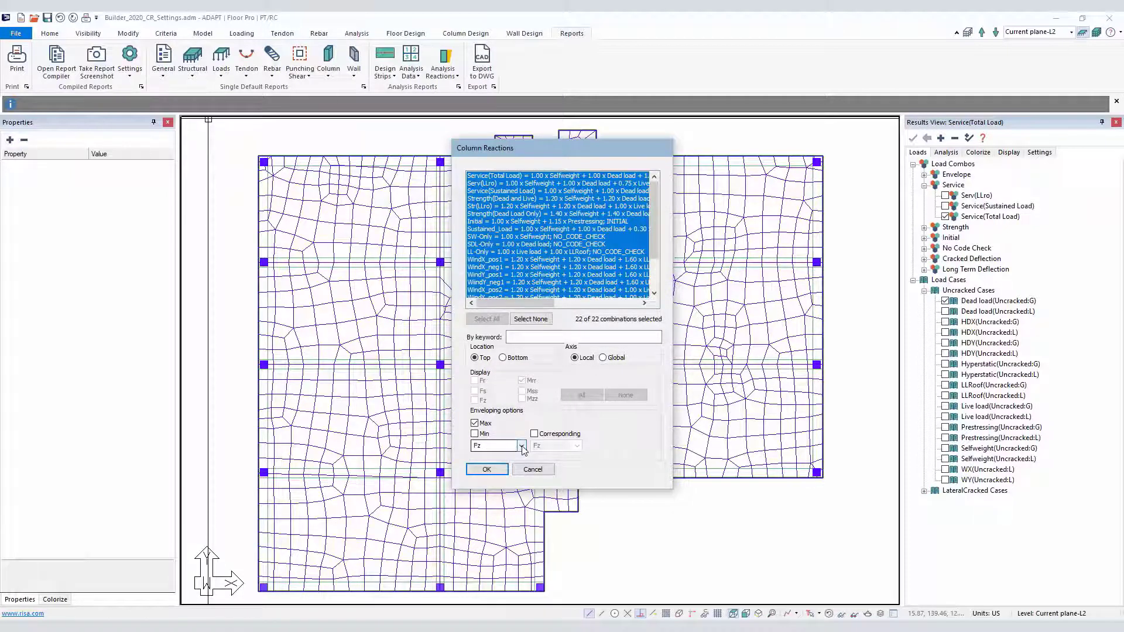
left_click(521, 445)
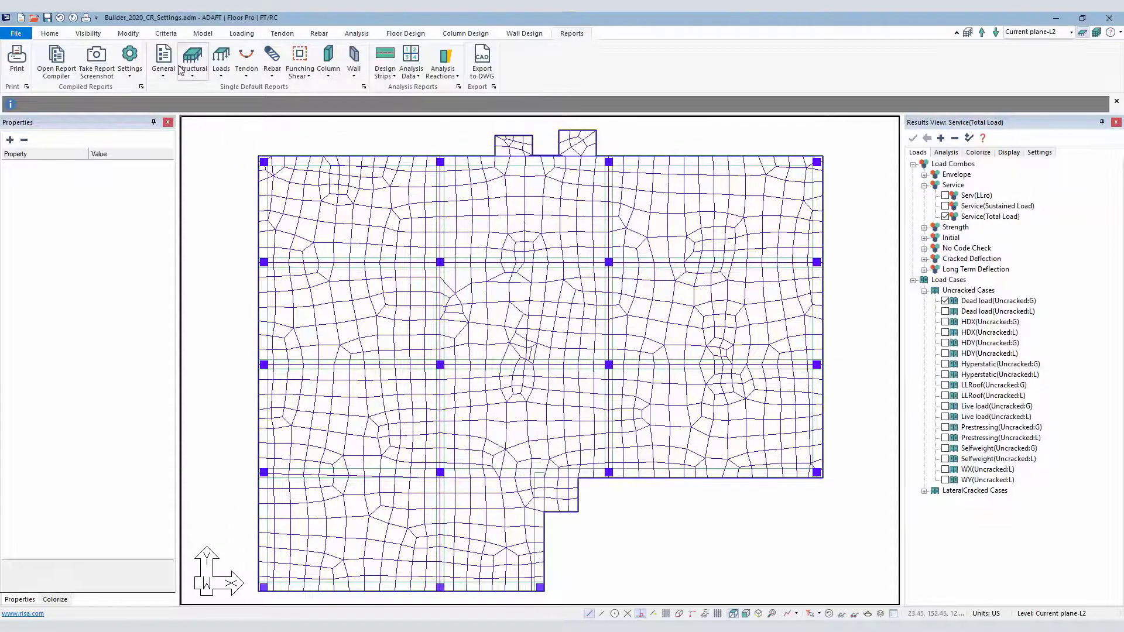
Step: Show the tendons on the slab plan and review the tendon settings unchanged
left_click(130, 59)
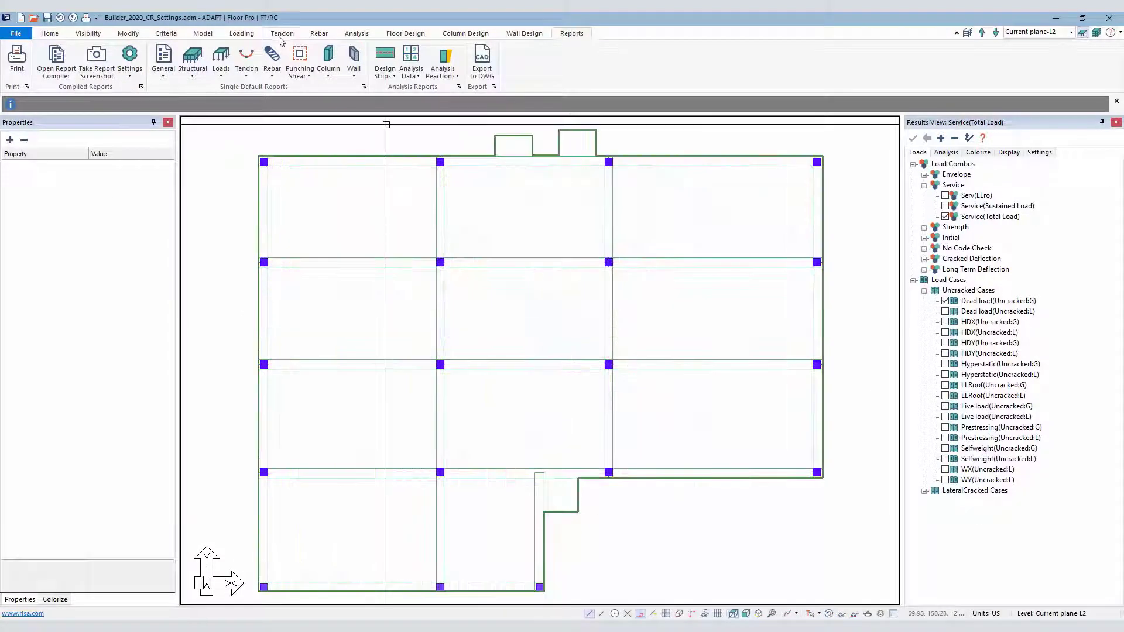
left_click(282, 33)
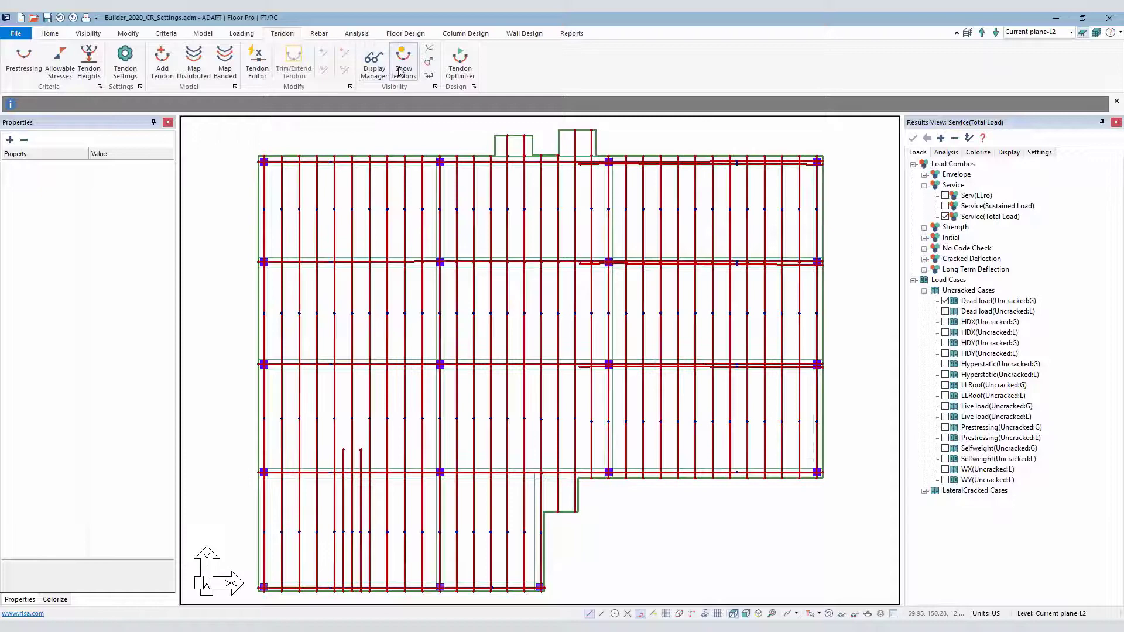
left_click(402, 61)
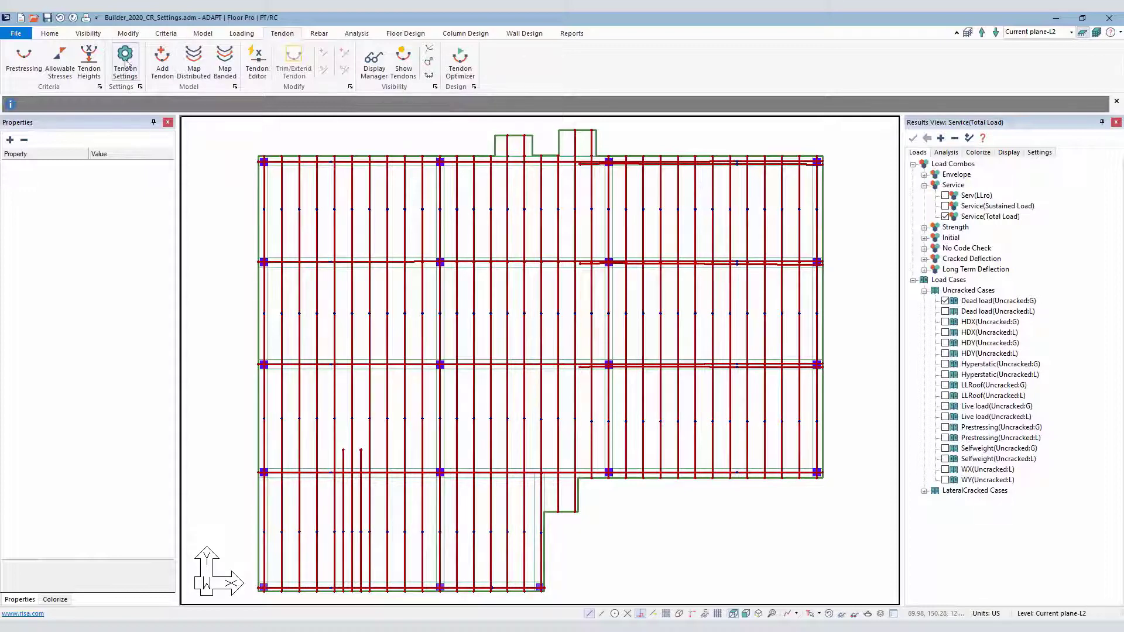
left_click(124, 57)
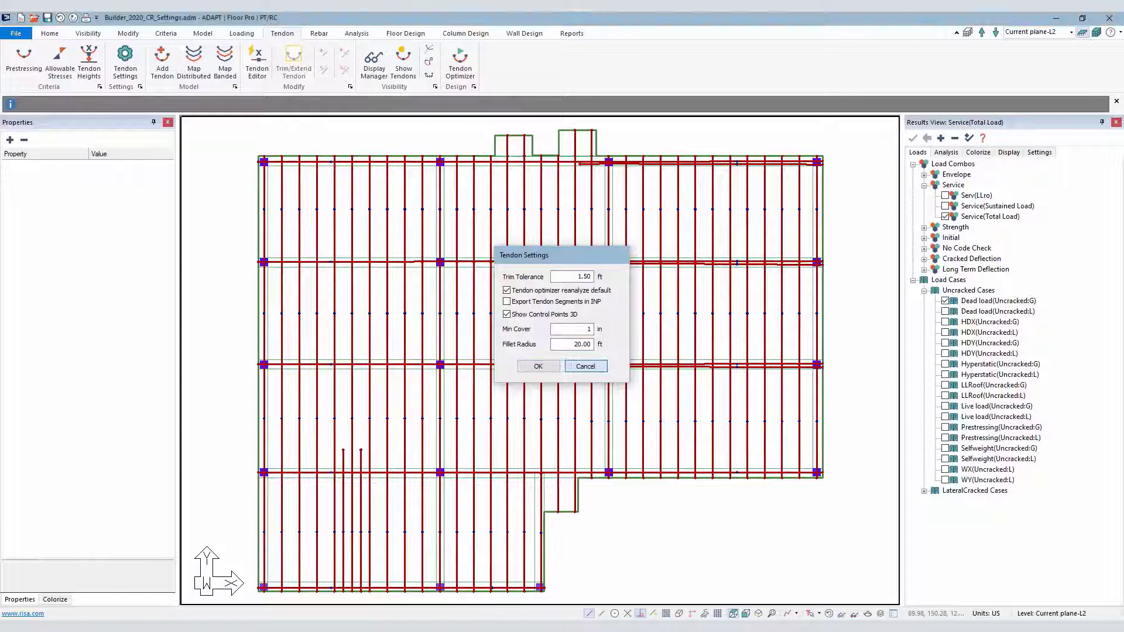
left_click(129, 61)
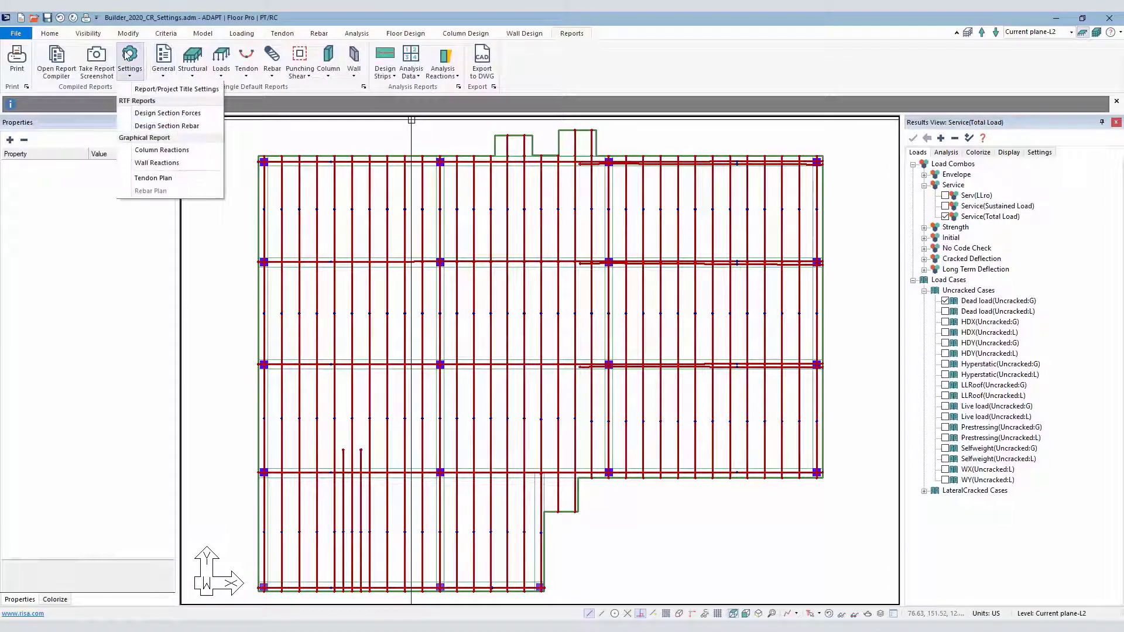
Step: Include number of strands and effective force in the Tendon Plan report, then exit Reports mode
left_click(152, 178)
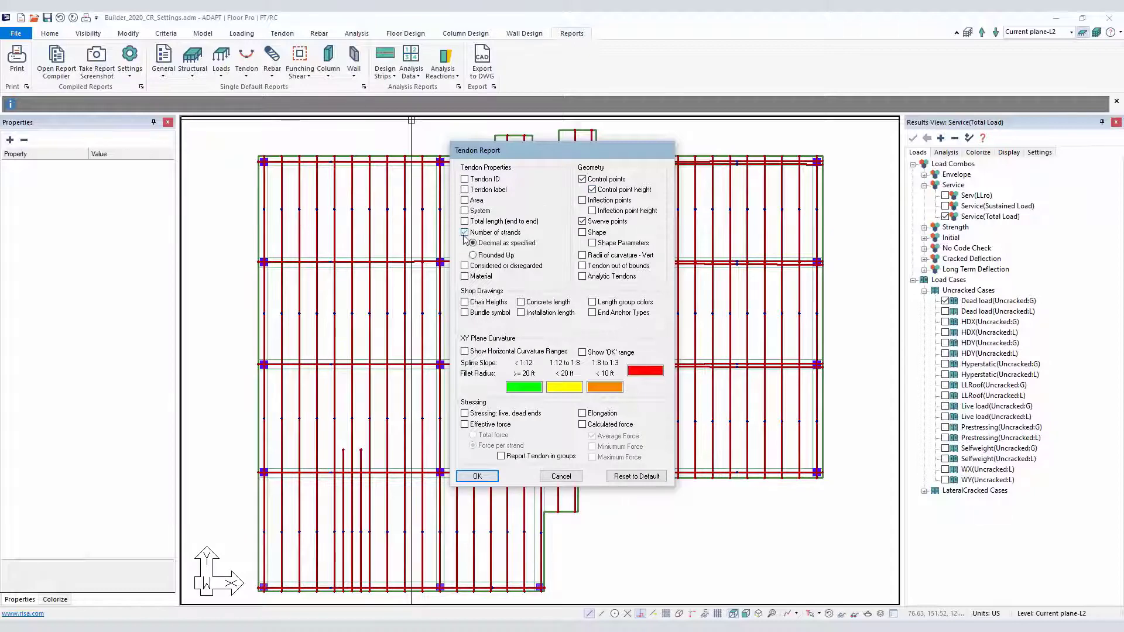
left_click(465, 424)
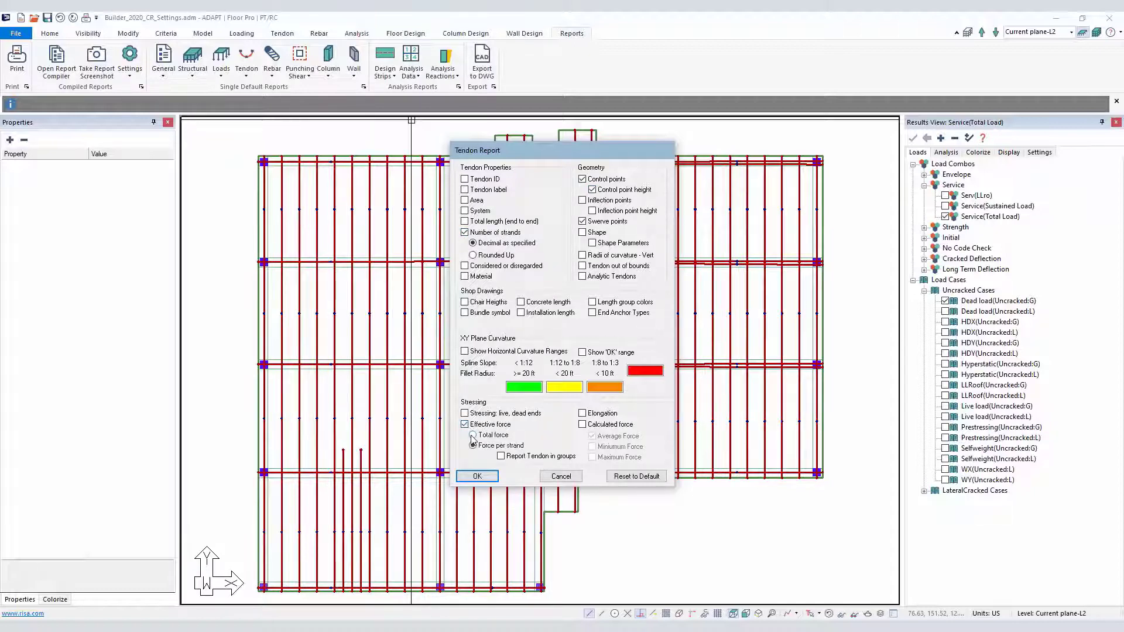
left_click(471, 436)
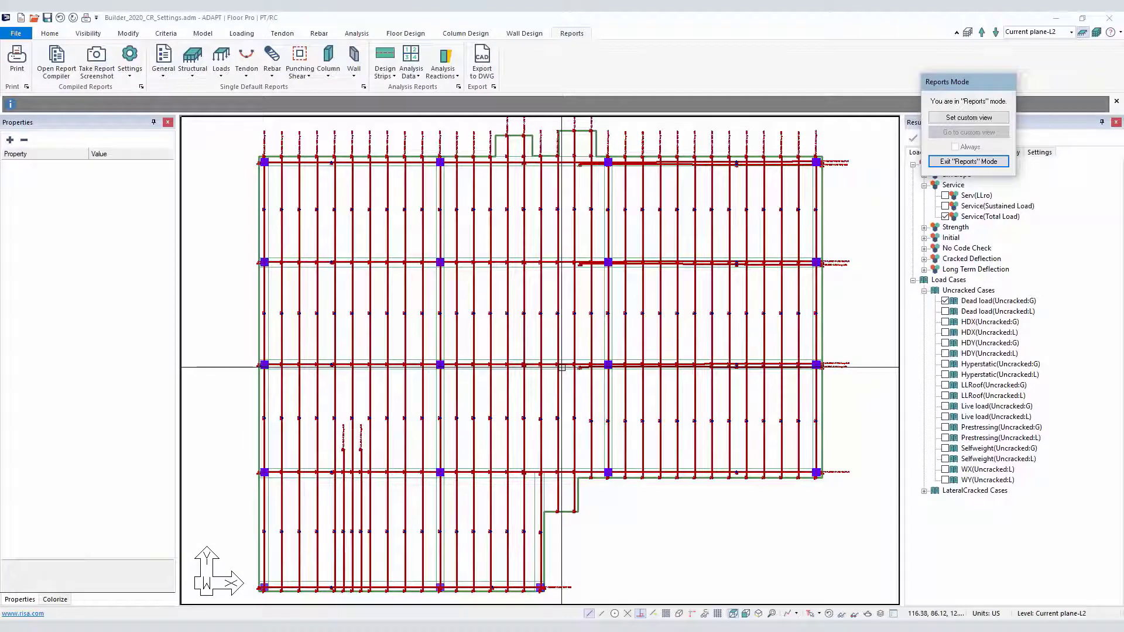
left_click(969, 160)
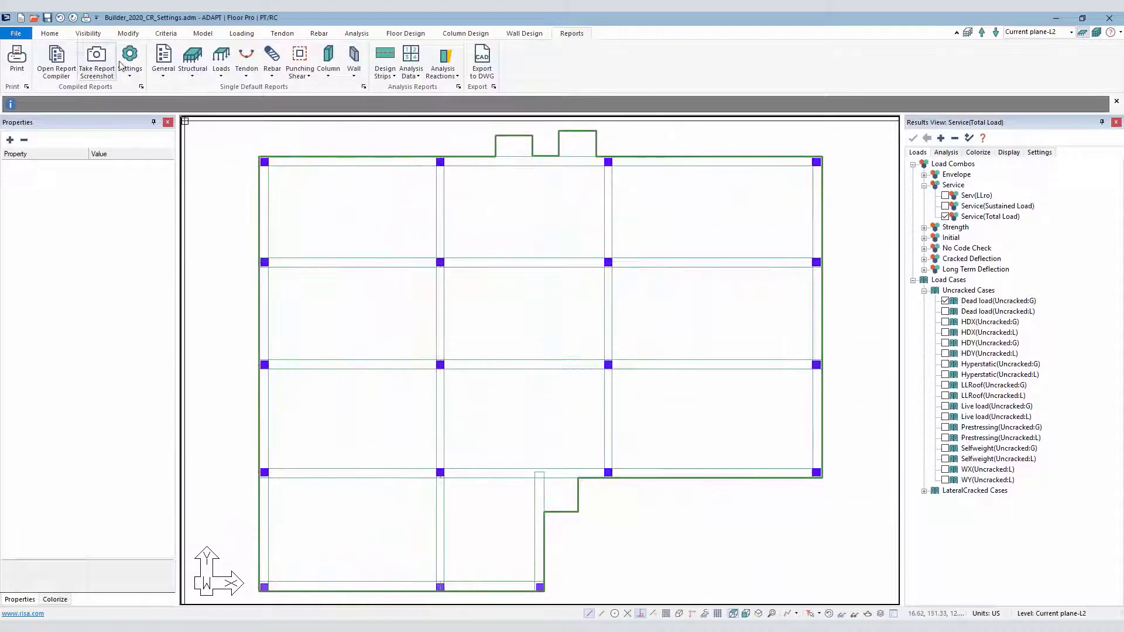
Step: Generate design sections across the whole slab in Floor Design and design them
left_click(130, 60)
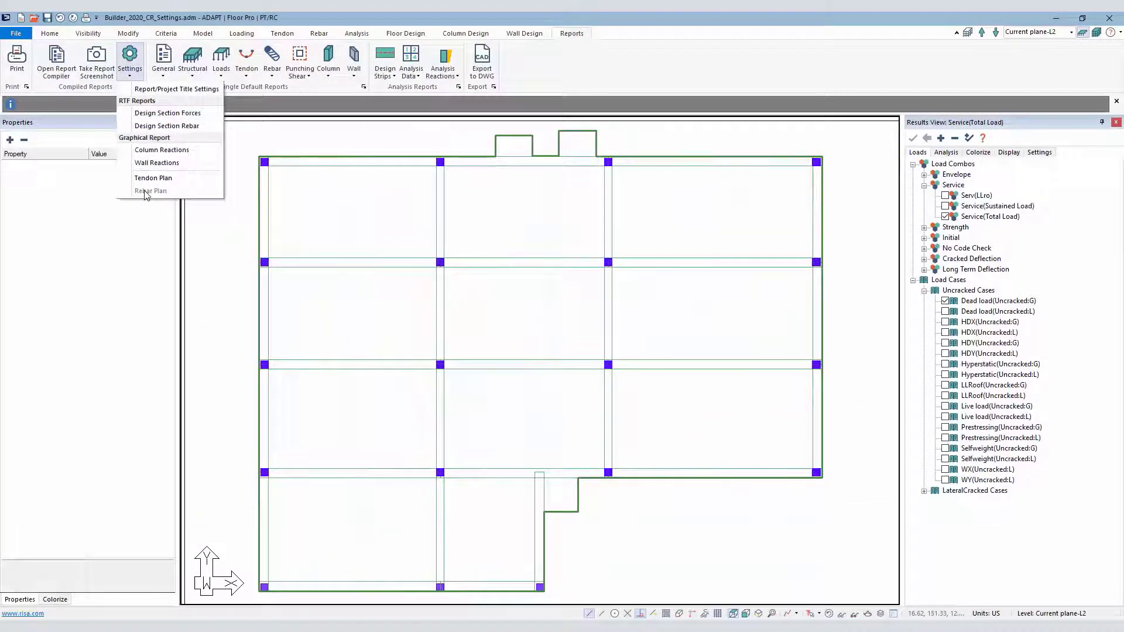
mouse_move(232, 265)
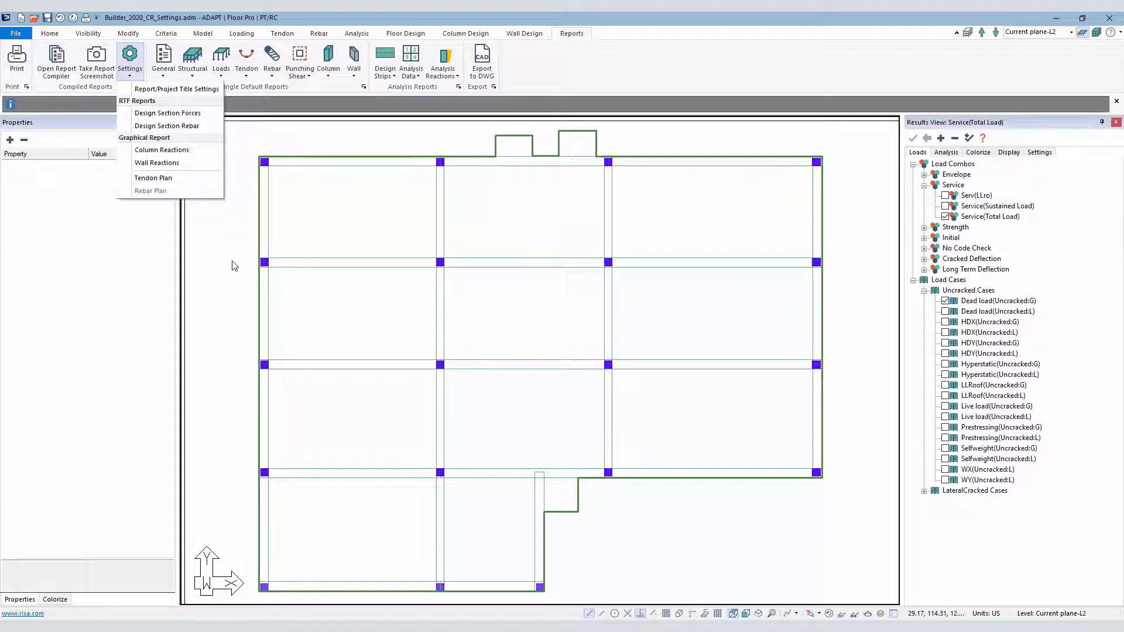
left_click(232, 260)
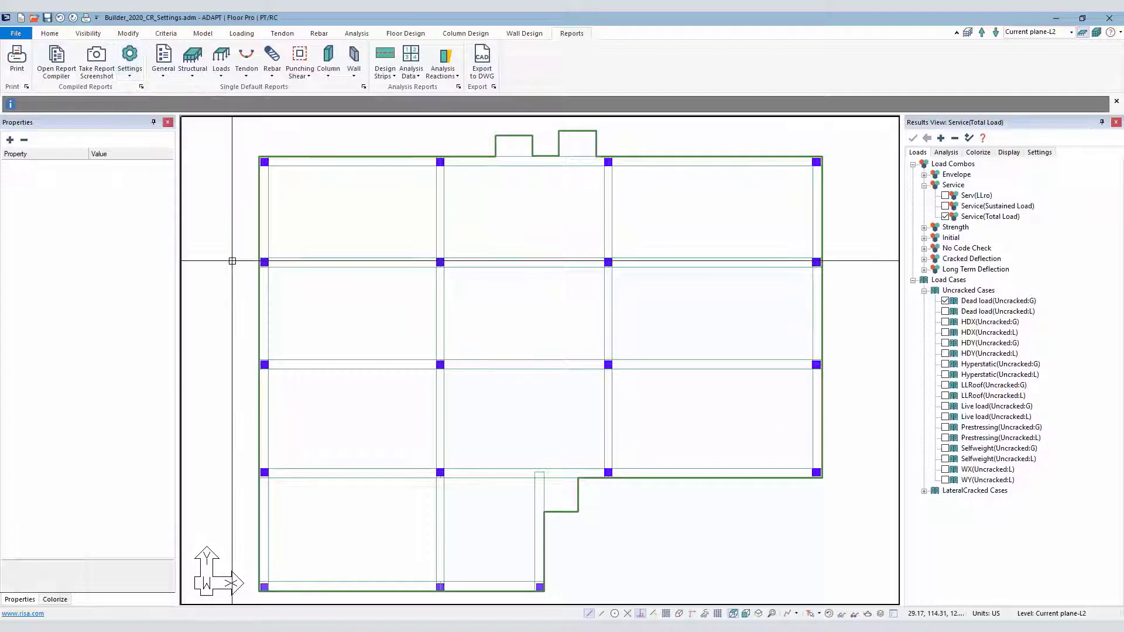
left_click(404, 33)
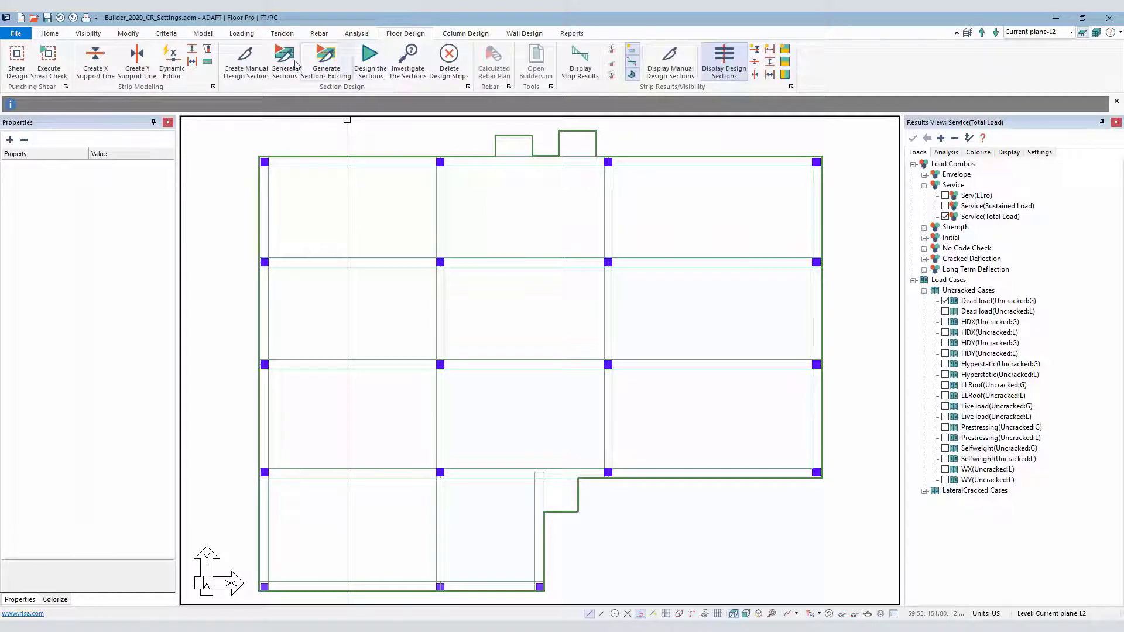
left_click(370, 59)
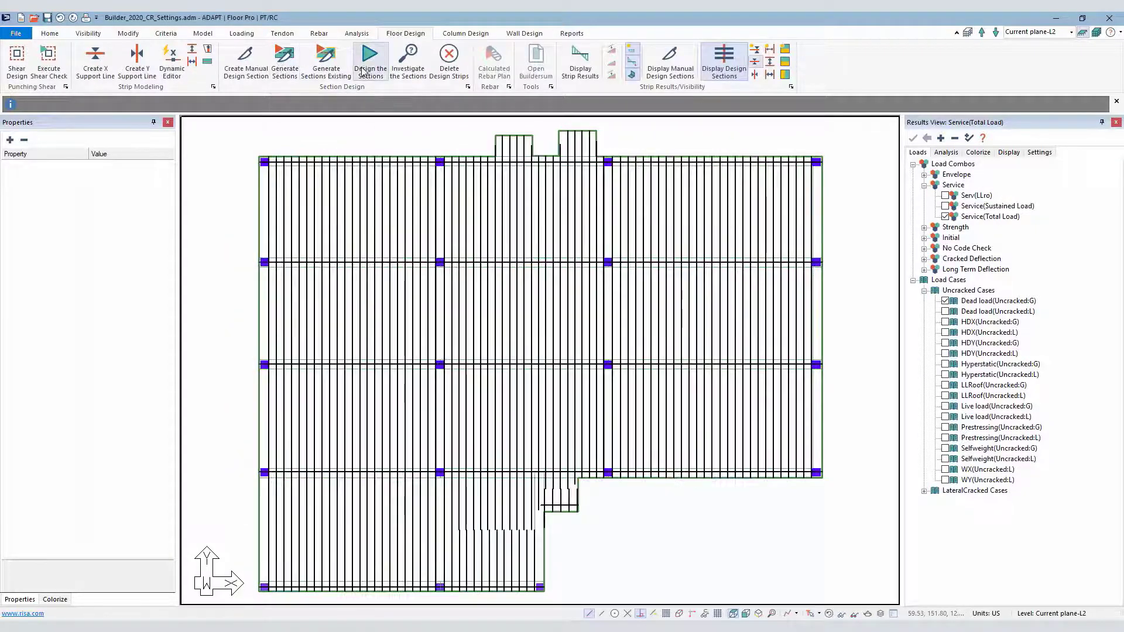
left_click(369, 61)
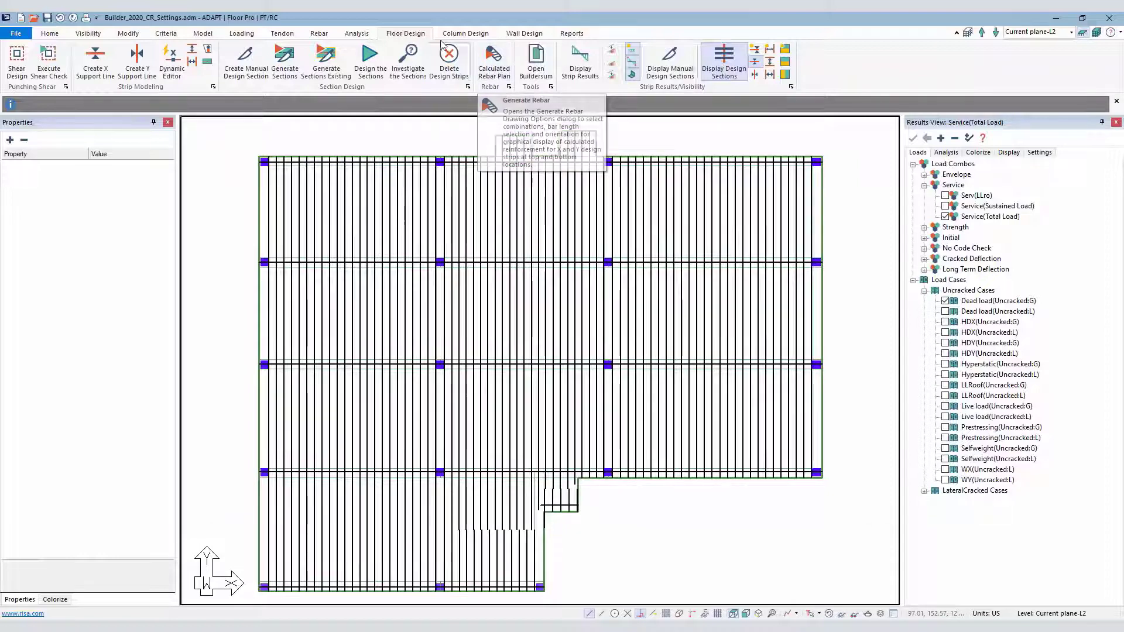
Step: Generate the calculated rebar plan with Envelope and Calculated Lengths, then bring up the Rebar Plan report options
left_click(319, 33)
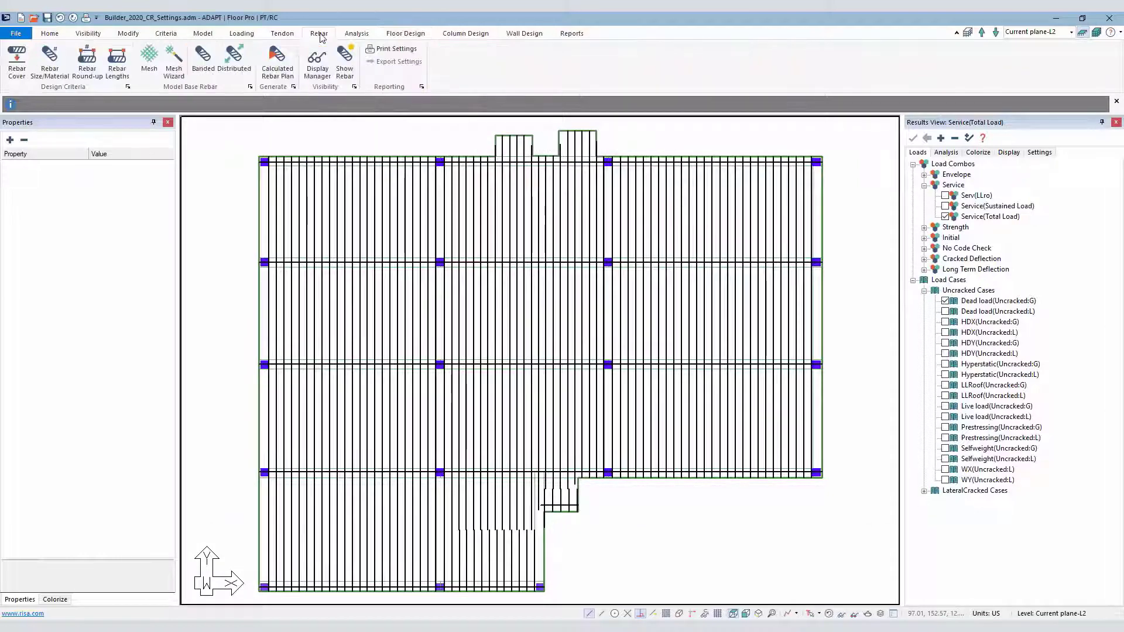
left_click(276, 60)
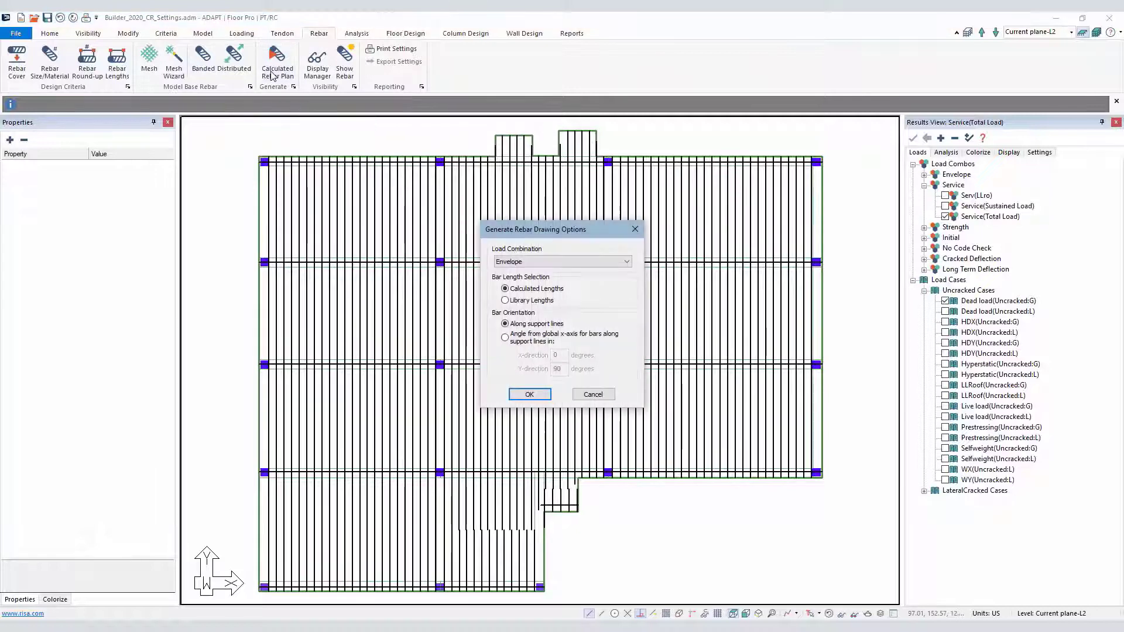
left_click(529, 393)
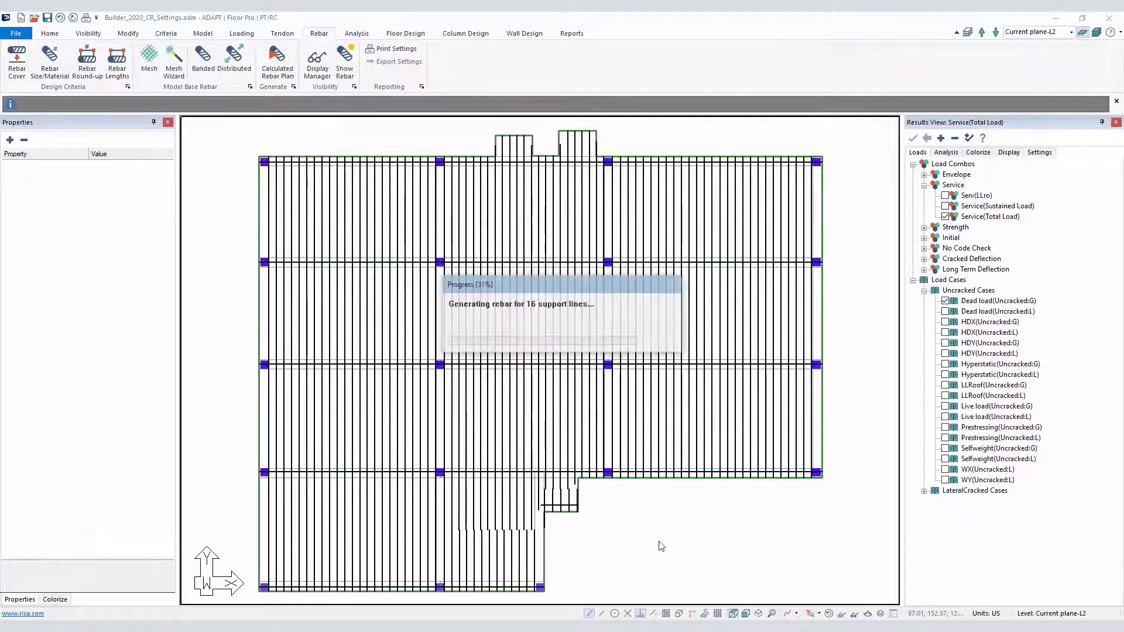
left_click(234, 61)
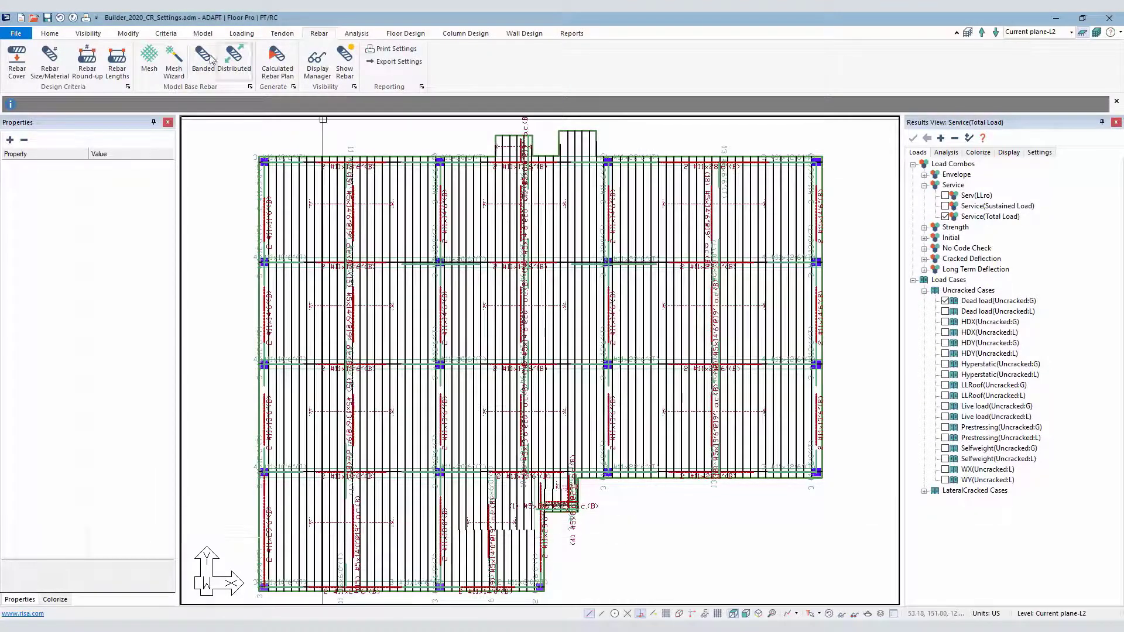
left_click(572, 32)
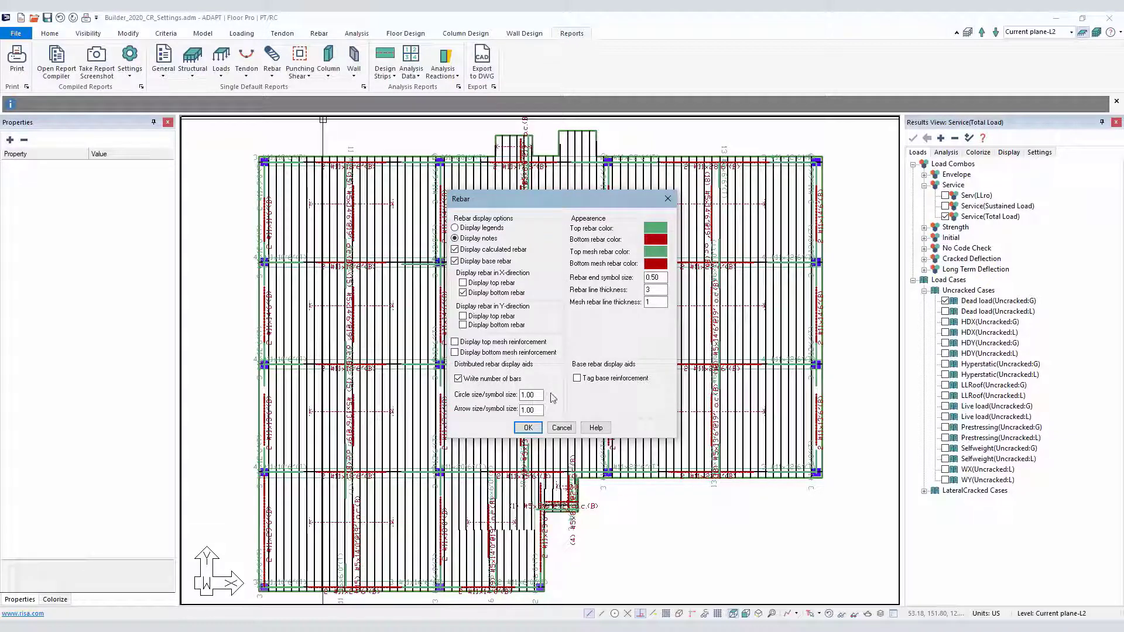
Step: Confirm the rebar report options and expand the Graphical group in the Report Generation Manager
left_click(527, 427)
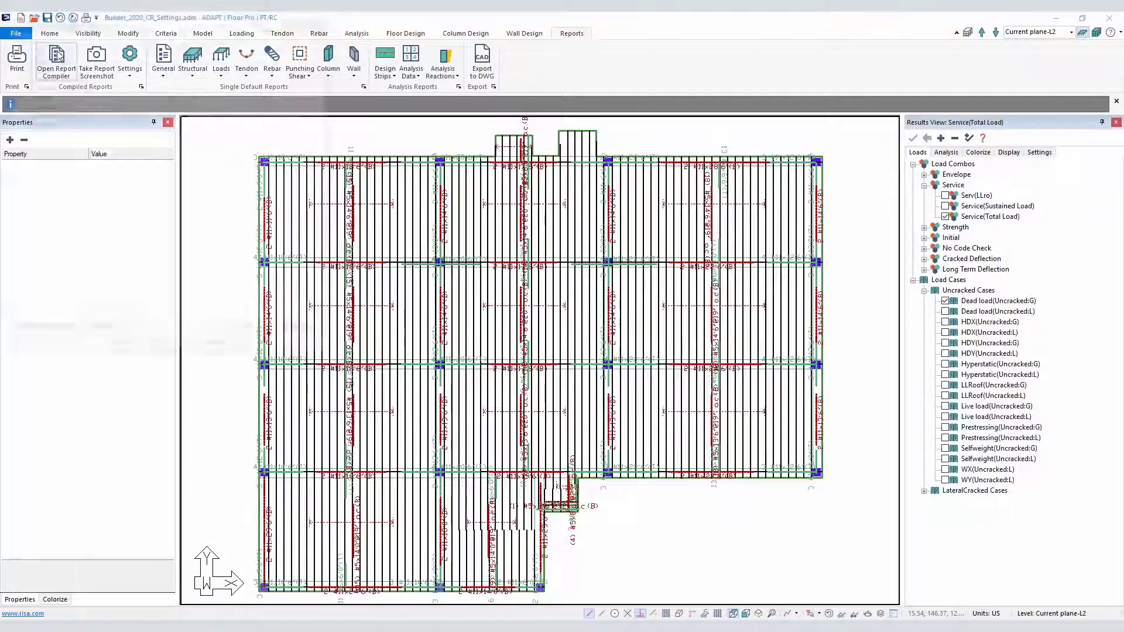
left_click(55, 61)
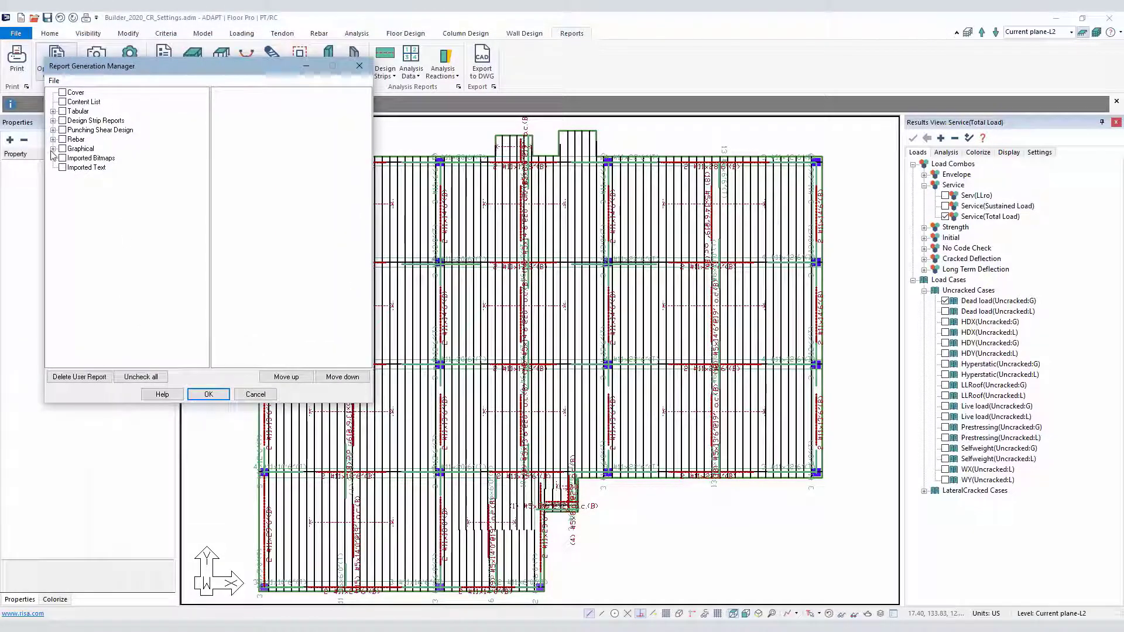
left_click(52, 149)
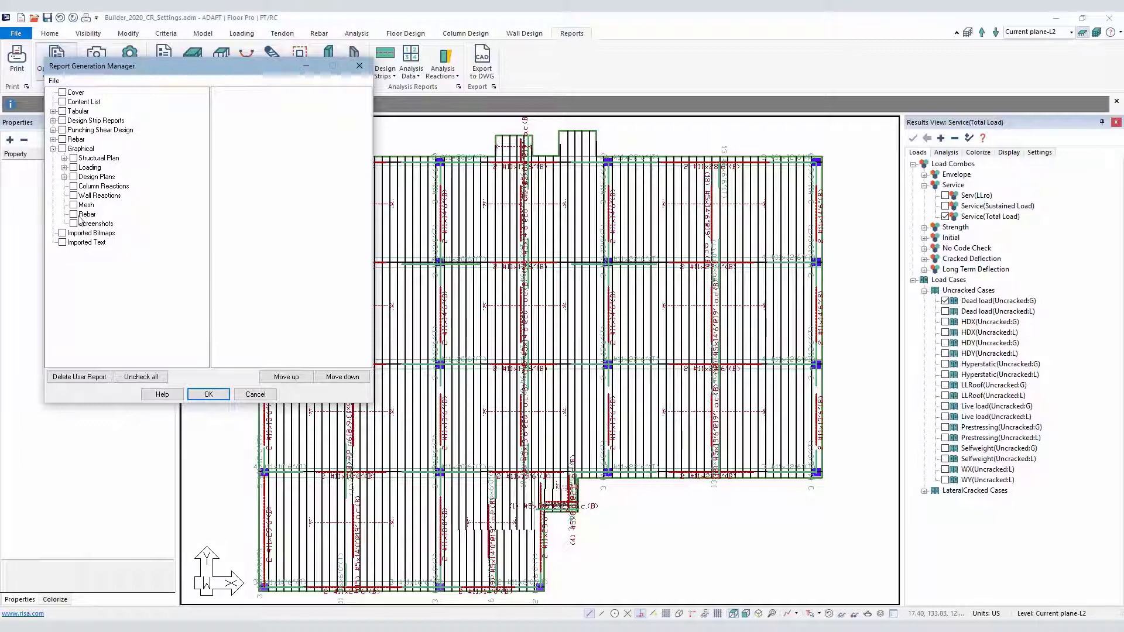